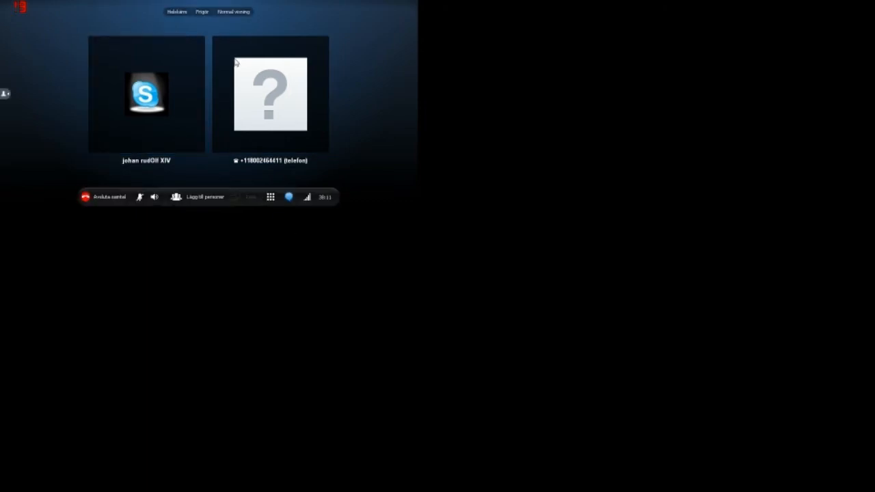
{"action": "left_click", "coordinate": [144, 94]}
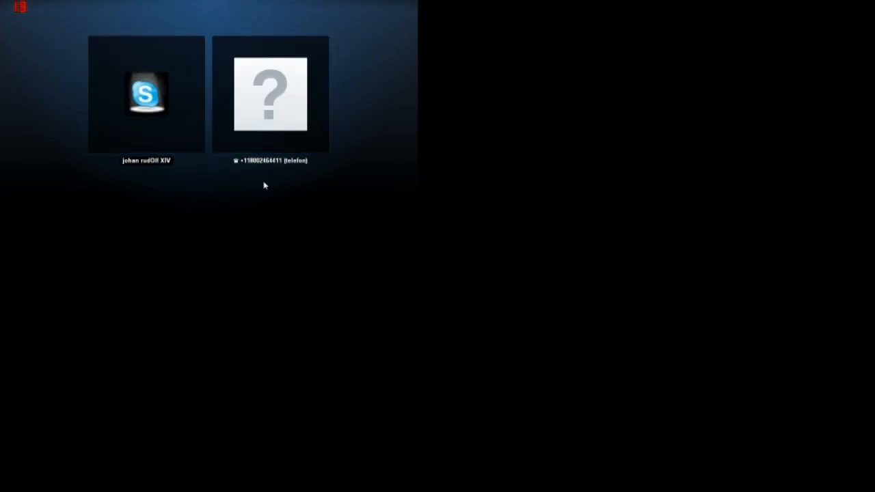
{"action": "left_click", "coordinate": [270, 95]}
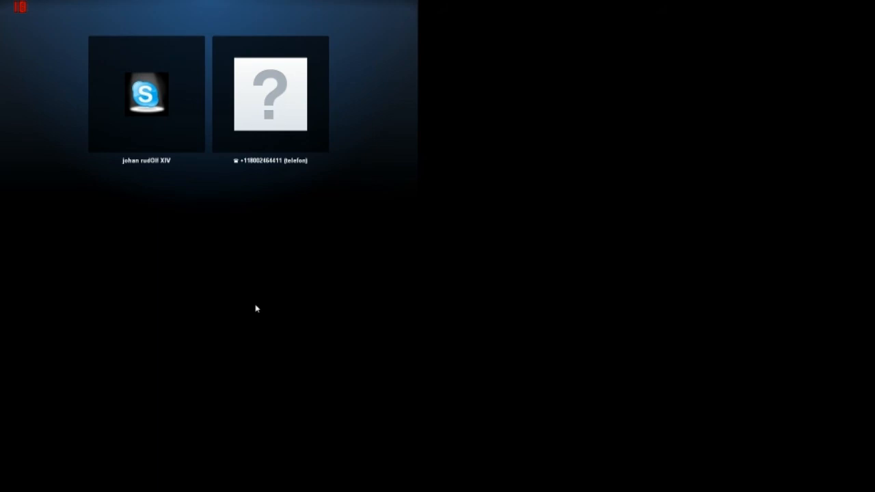
{"action": "left_click", "coordinate": [270, 93]}
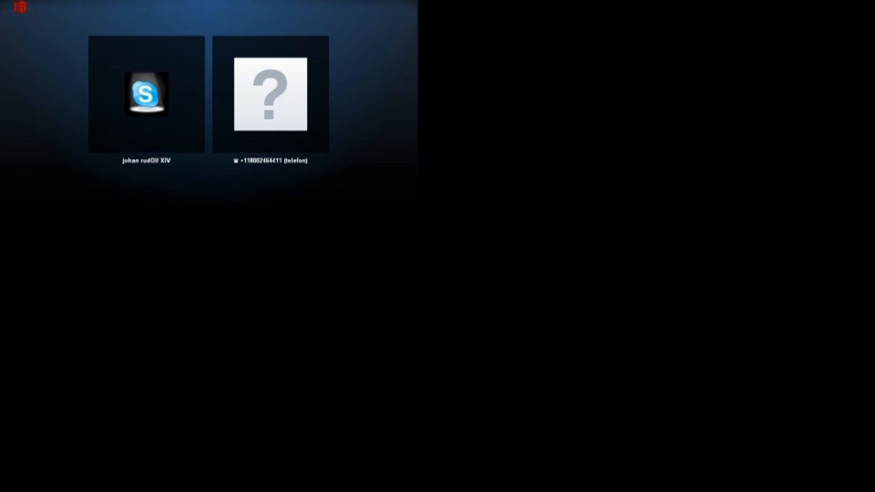
{"action": "left_click", "coordinate": [266, 96]}
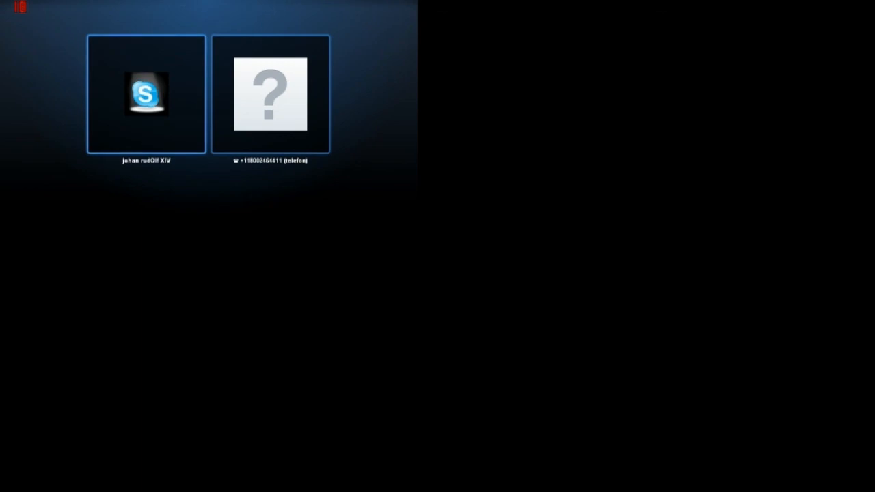
{"action": "left_click", "coordinate": [272, 96]}
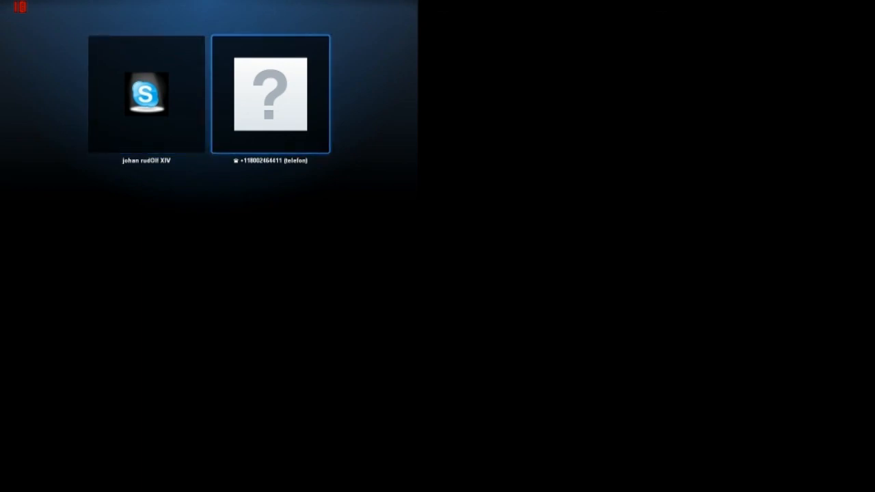
{"action": "left_click", "coordinate": [145, 94]}
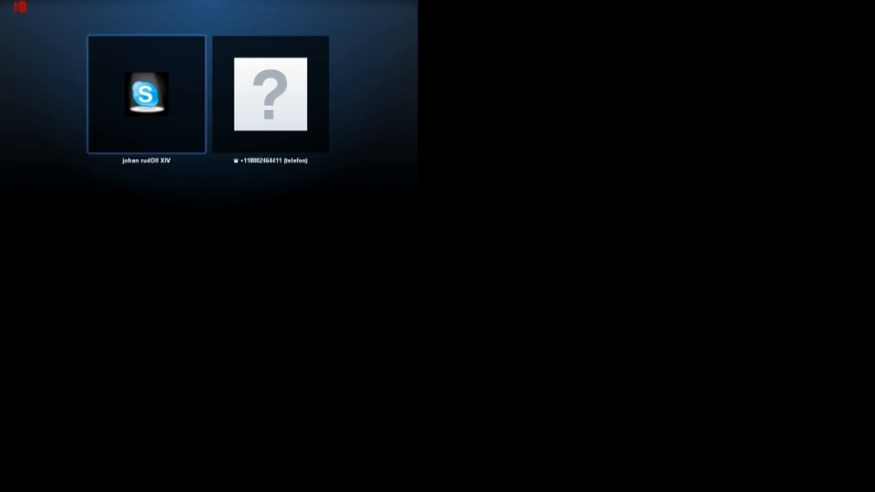